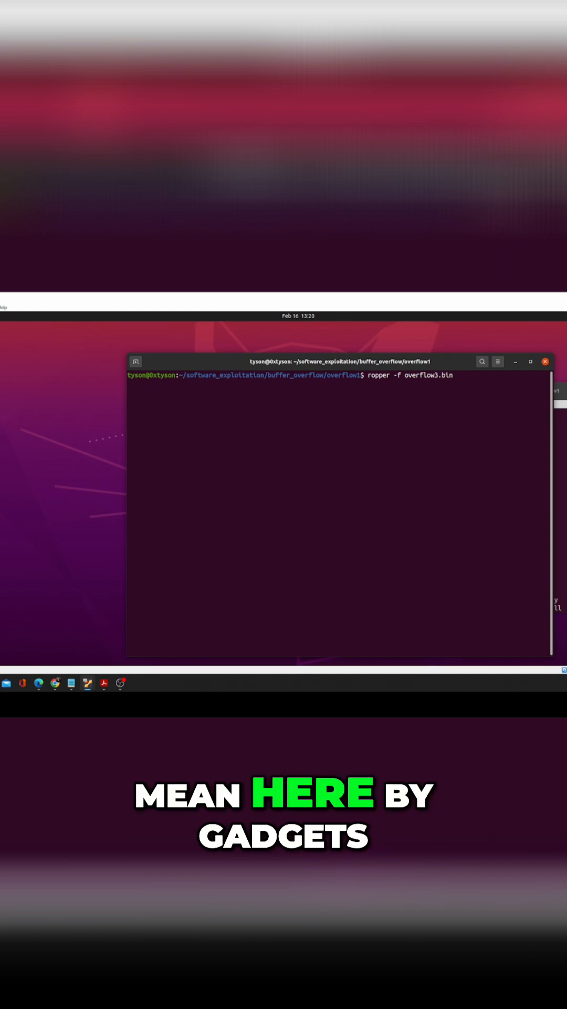
Run 'ropper -f overflow3.bin' to list its gadgets, reporting 113 found.
key(Return)
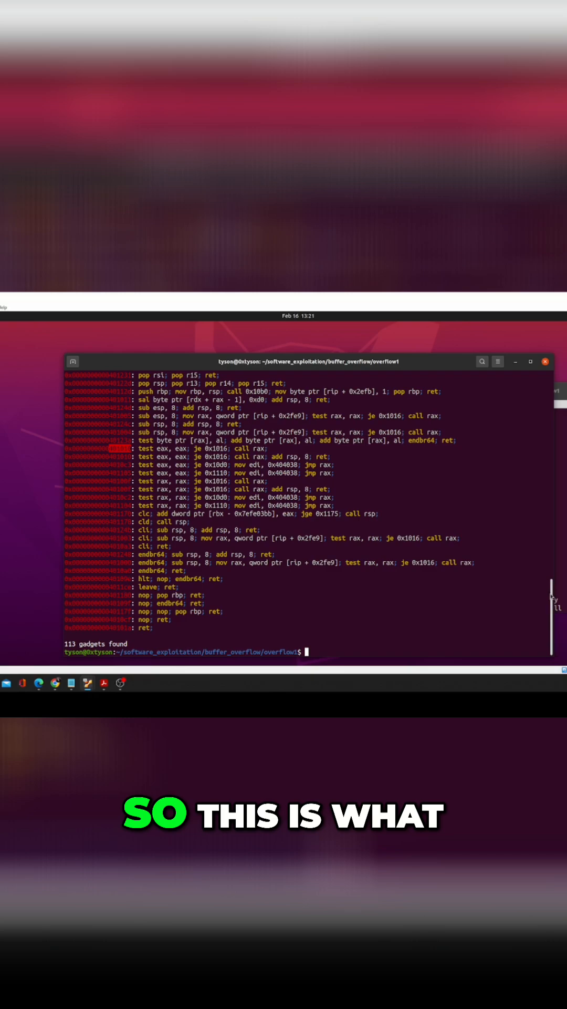
scroll(up, 3)
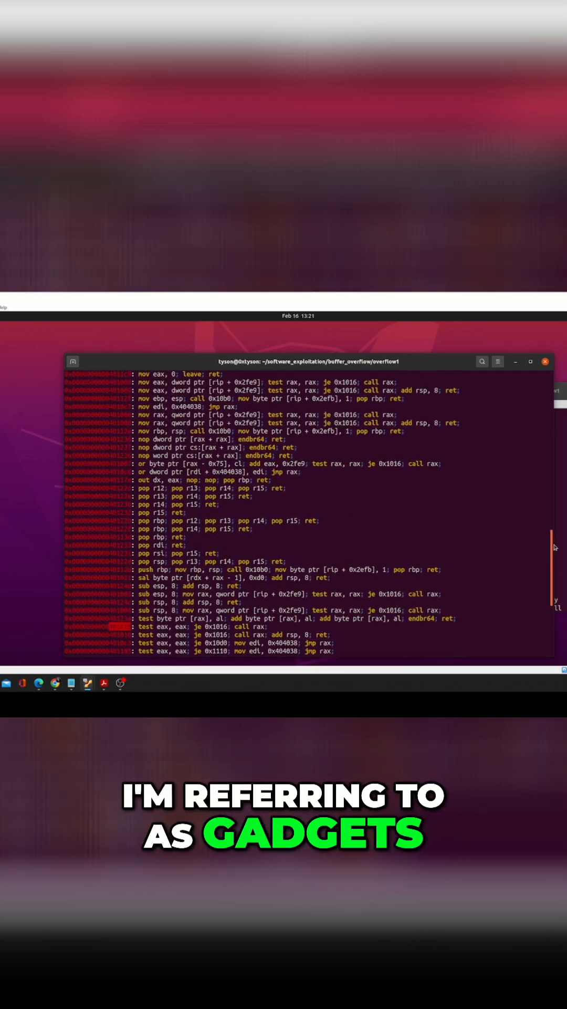
scroll(up, 3)
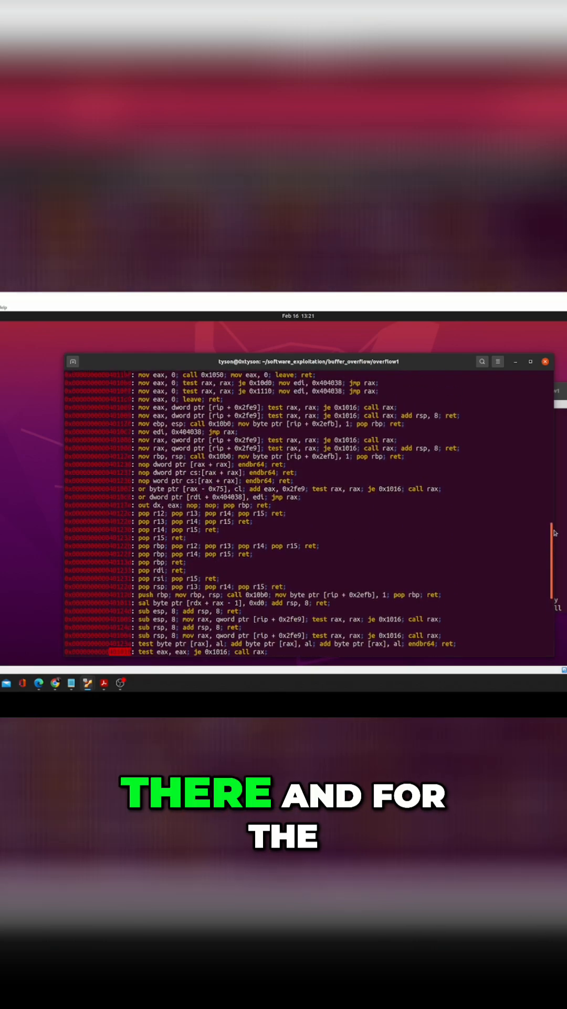
scroll(up, 3)
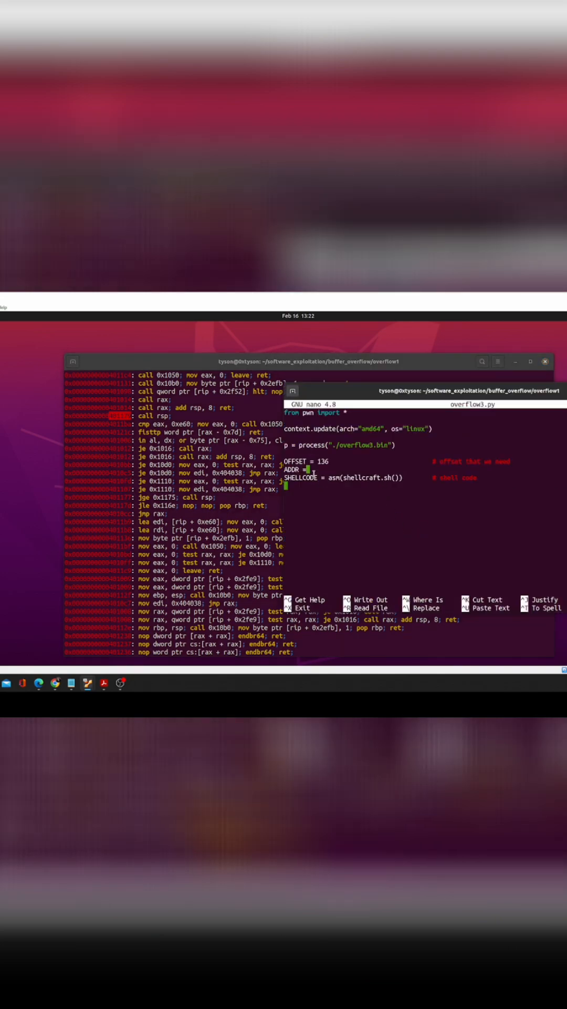
mouse_move(309, 469)
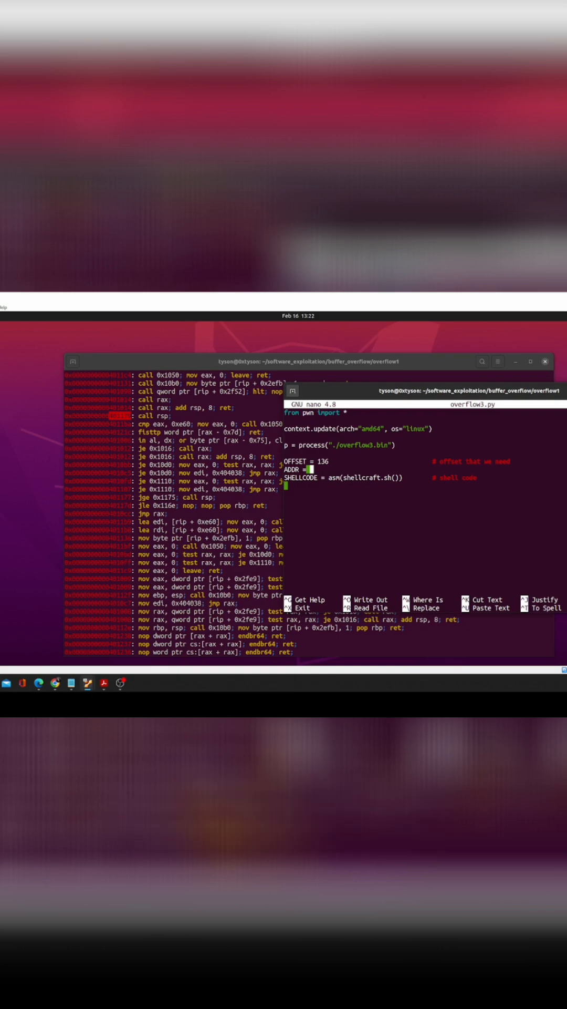
Enter the call rsp gadget address 0x401179 after 'ADDR = ' in overflow3.py.
right_click(312, 468)
text( 0x)
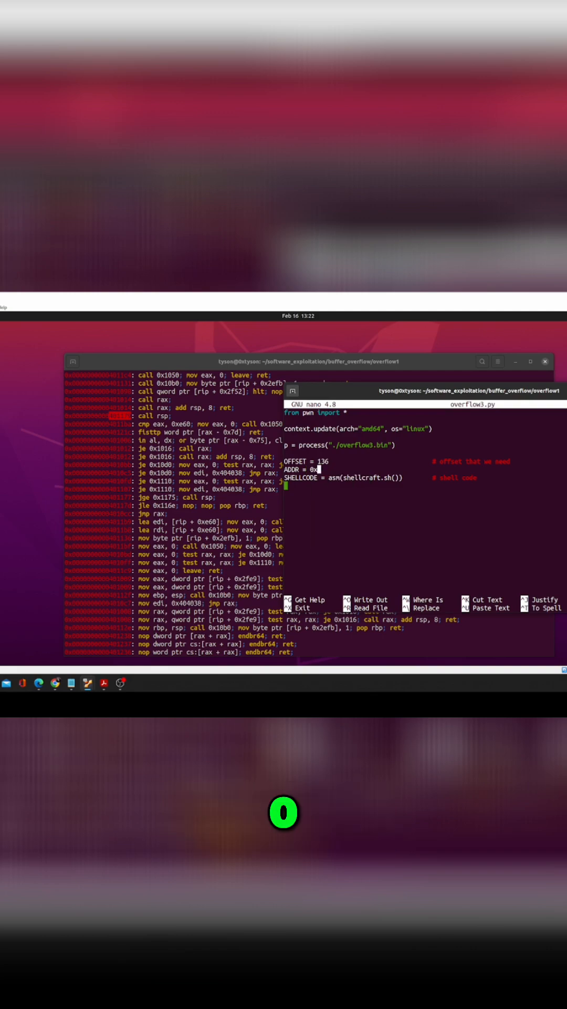
text(401)
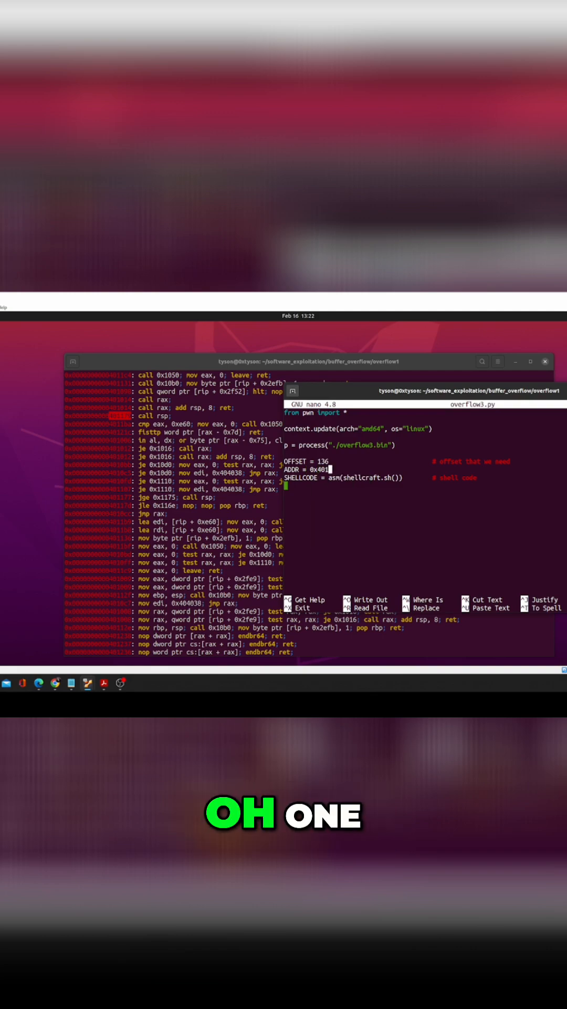
text(179)
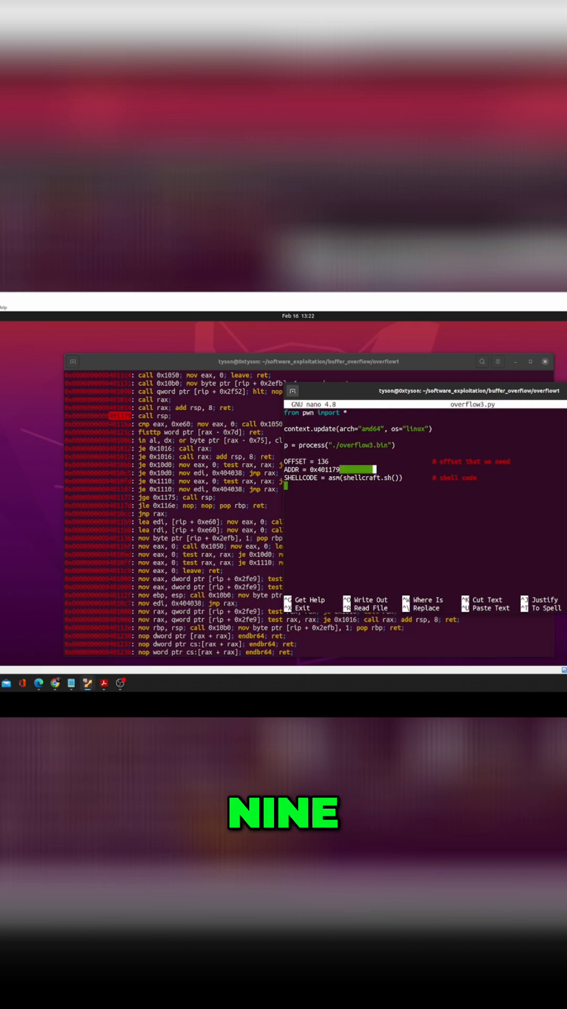